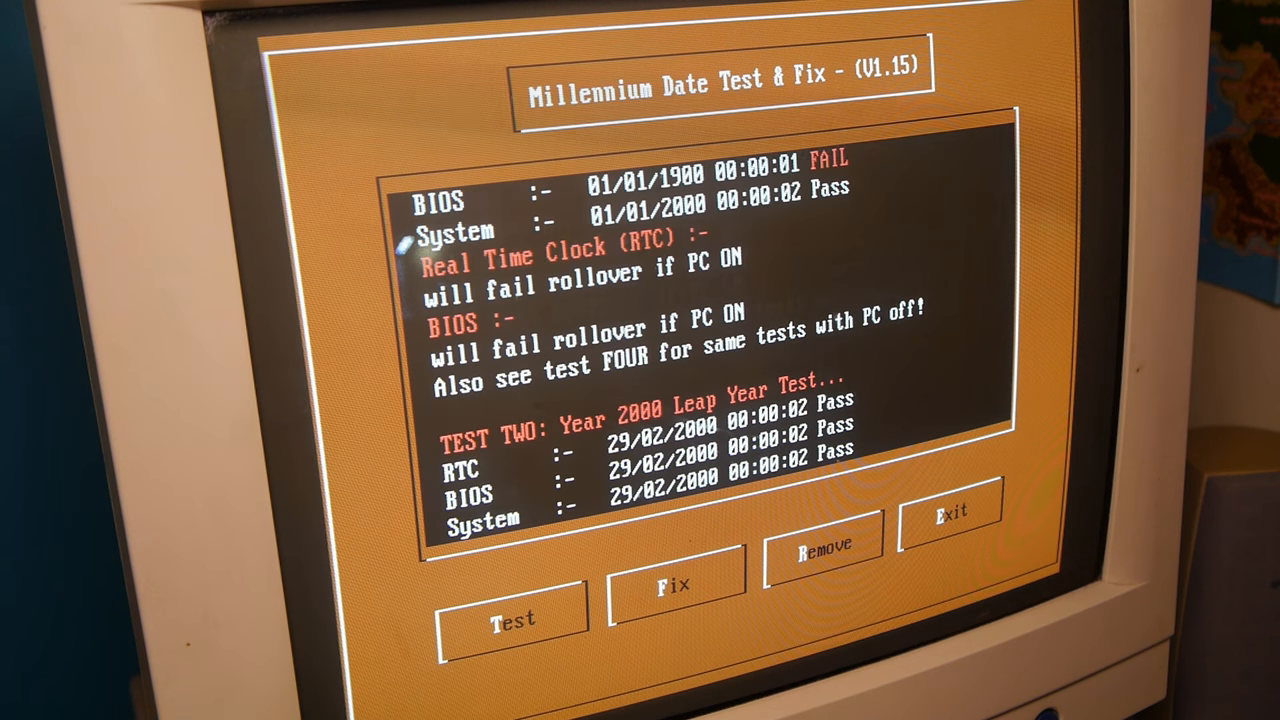
Show the explanation of the ProLinea 4/100's unspecified warranty status
{"action": "scroll", "scroll_direction": "up", "scroll_amount": 3}
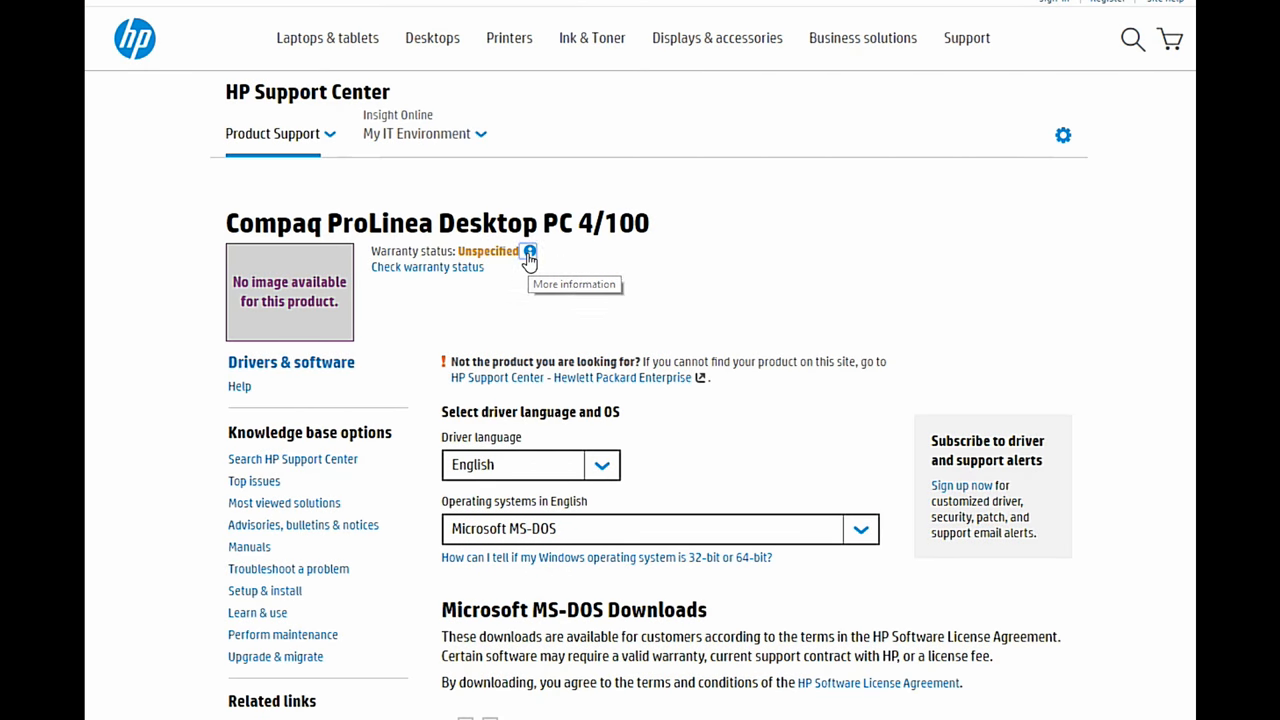
{"action": "left_click", "coordinate": [528, 252]}
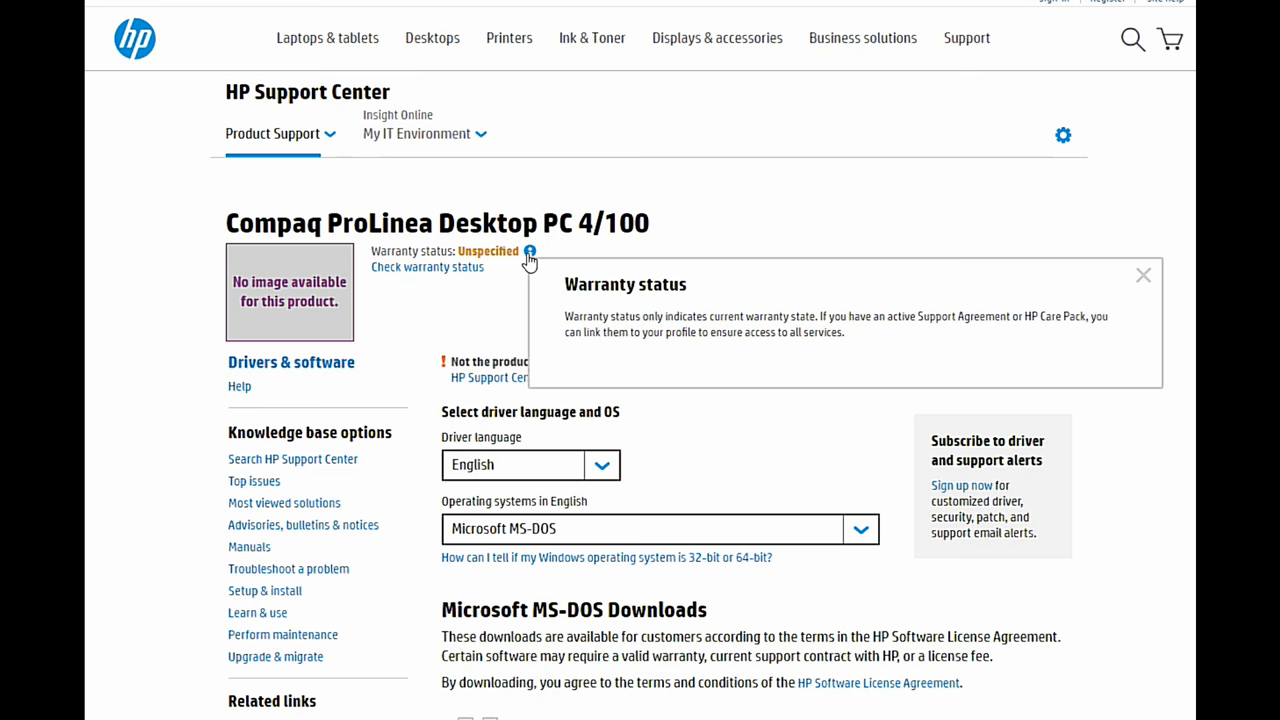
{"action": "mouse_move", "coordinate": [1144, 276]}
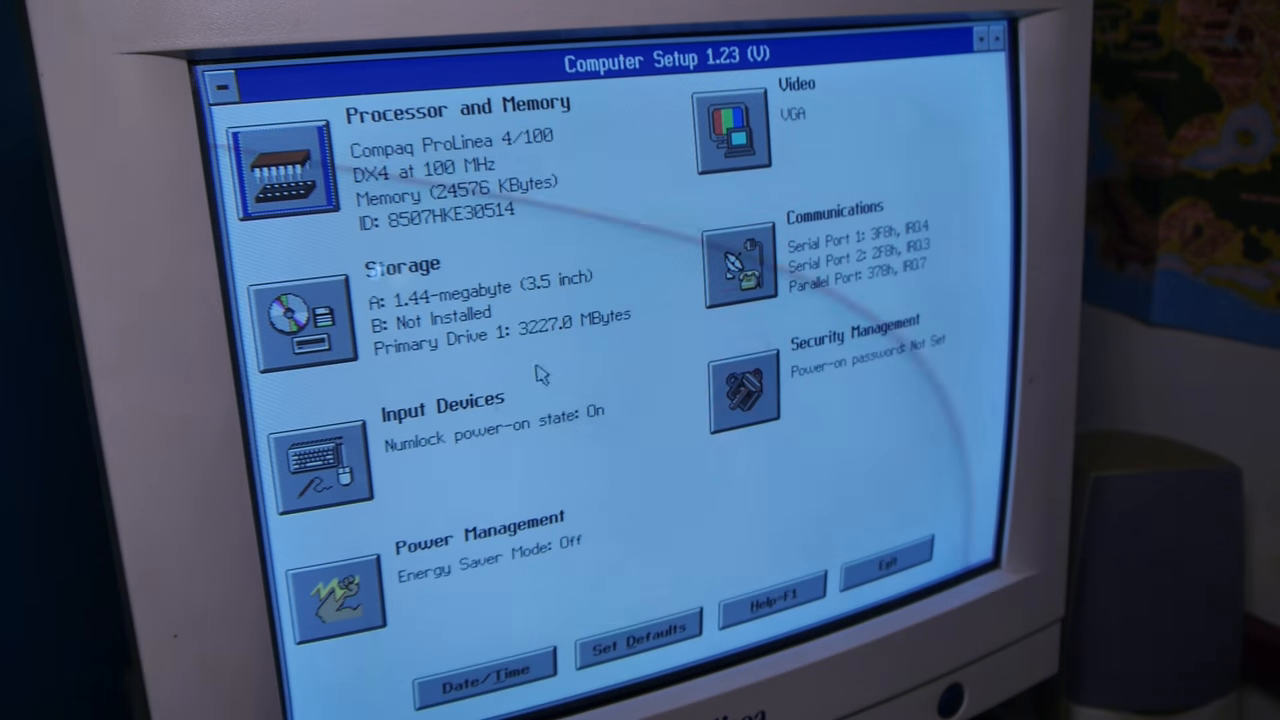
{"action": "mouse_move", "coordinate": [400, 318]}
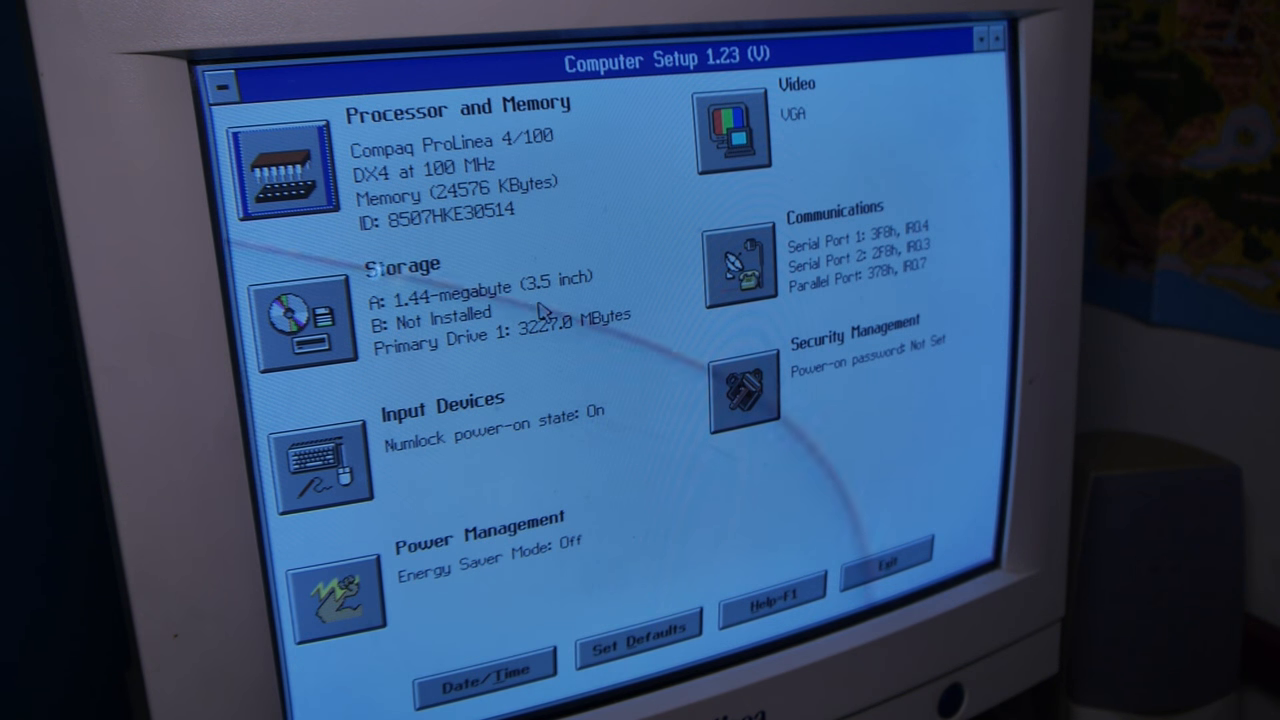
{"action": "mouse_move", "coordinate": [390, 244]}
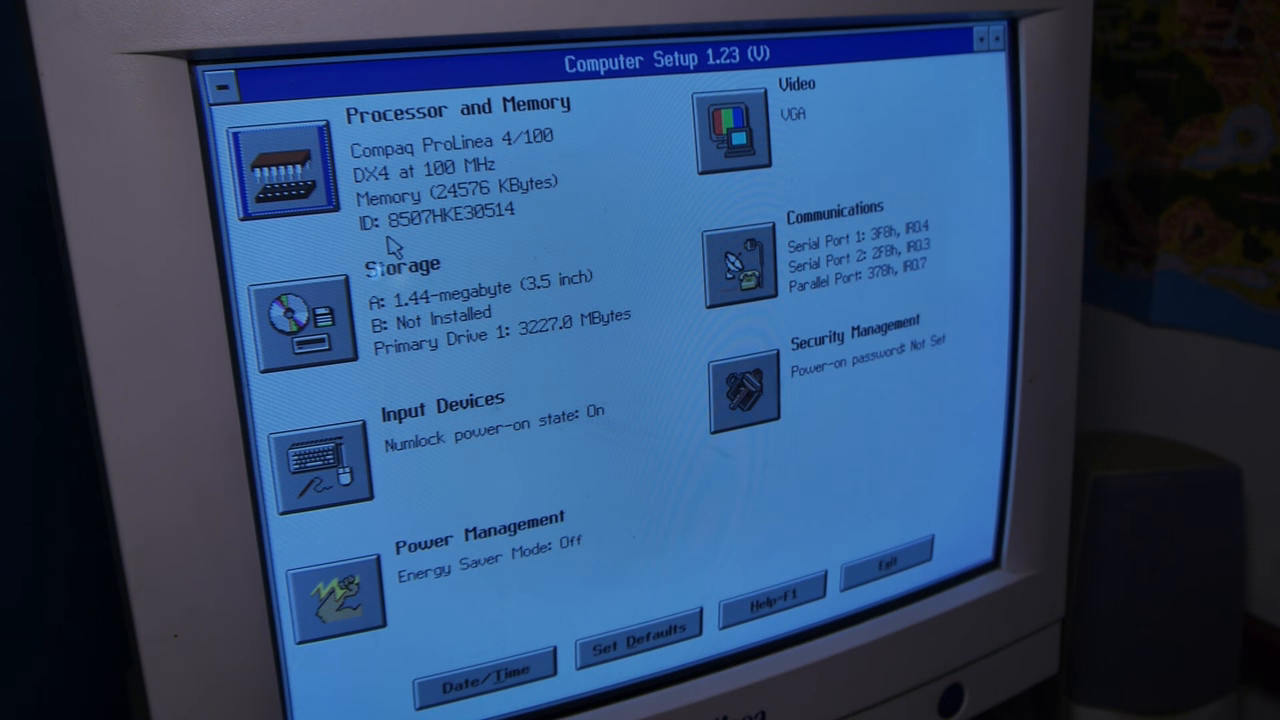
{"action": "mouse_move", "coordinate": [300, 184]}
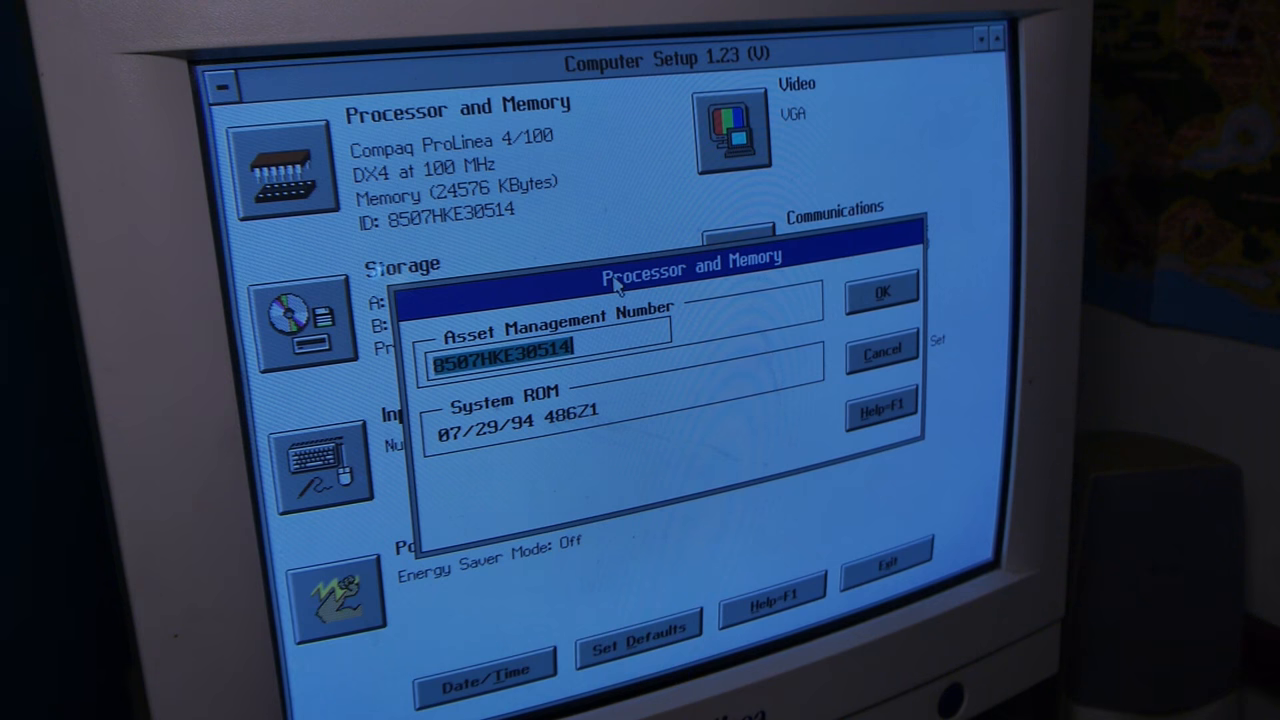
{"action": "mouse_move", "coordinate": [678, 416]}
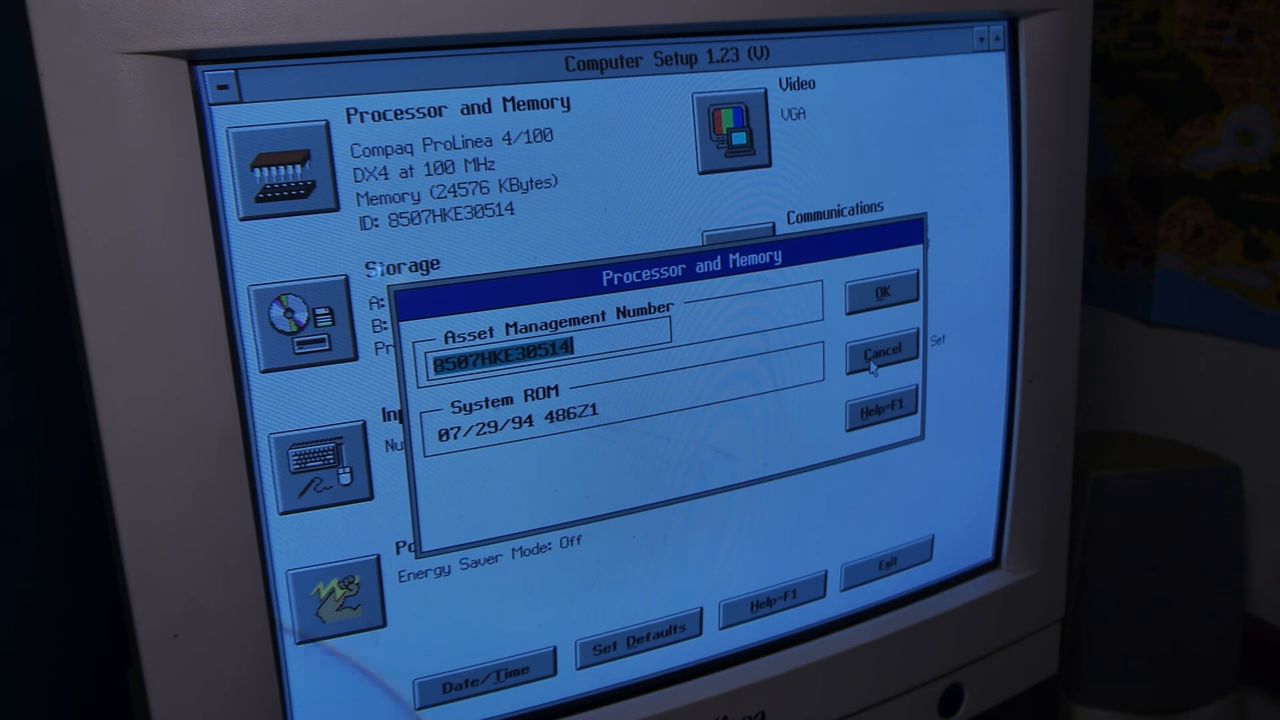
{"action": "left_click", "coordinate": [880, 358]}
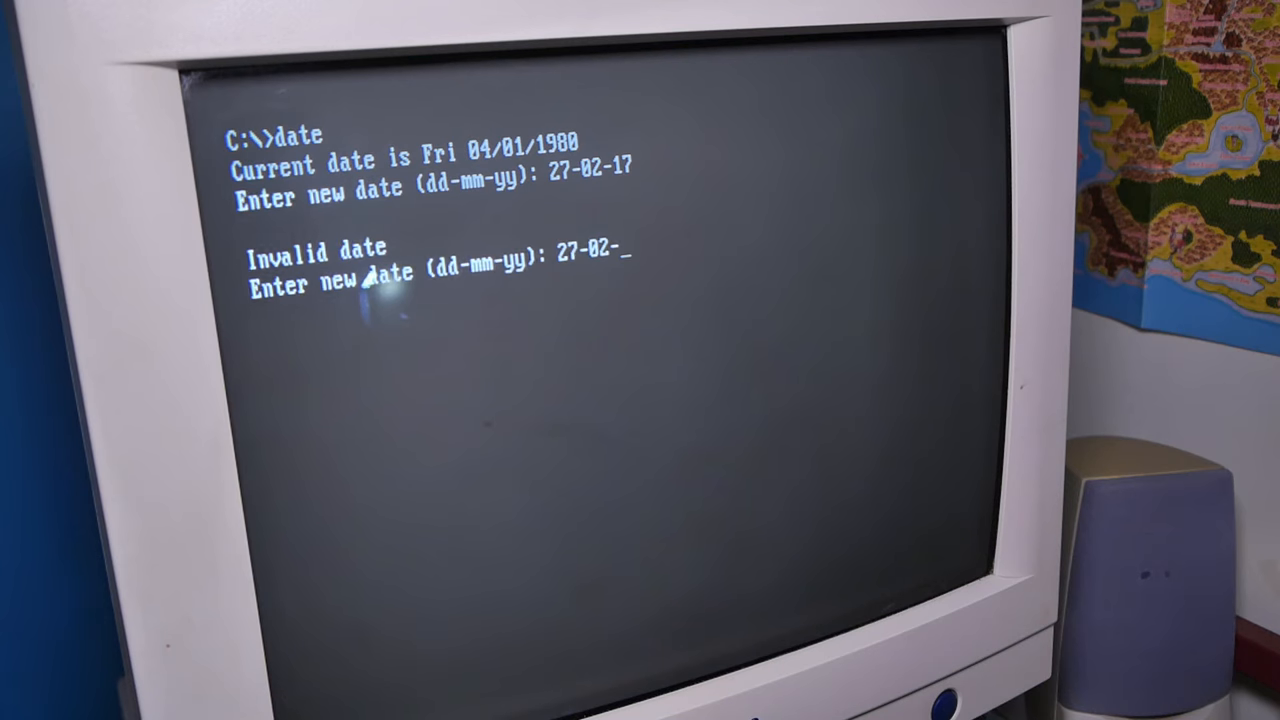
Enter the four-digit year 2017 so MS-DOS accepts the date 27-02-2017
{"action": "type", "text": "2017"}
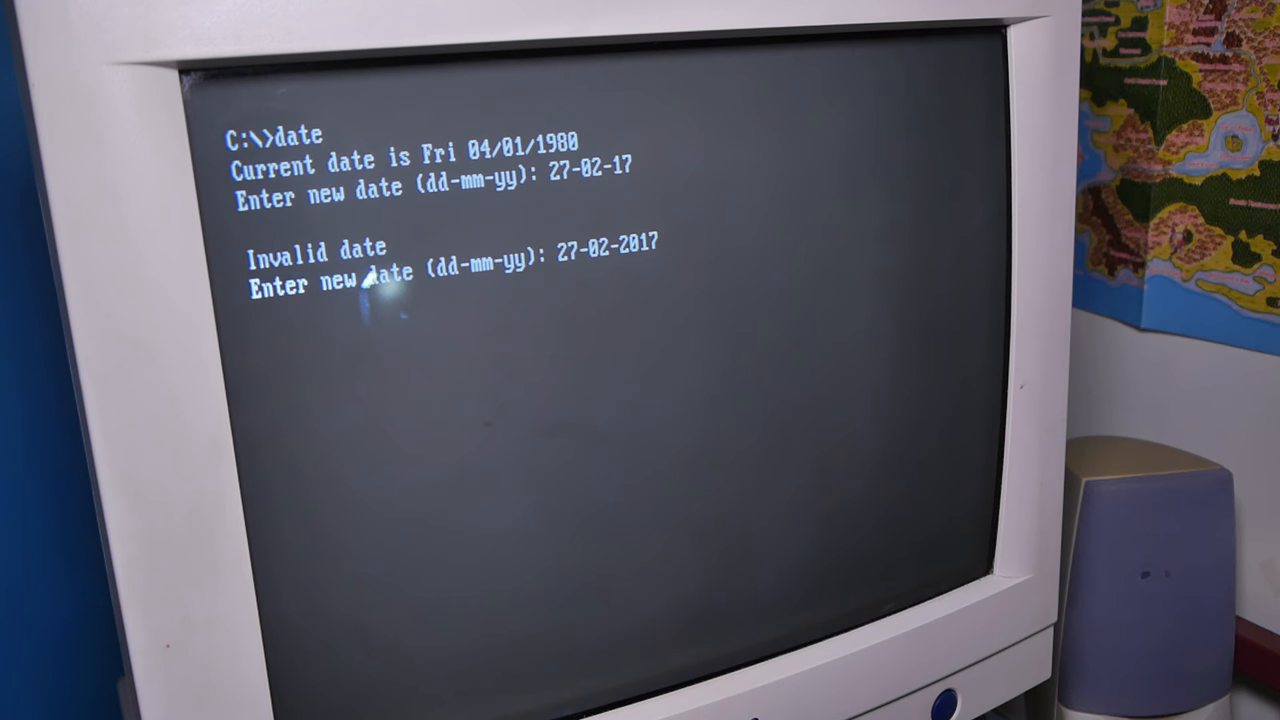
{"action": "key", "text": "Return"}
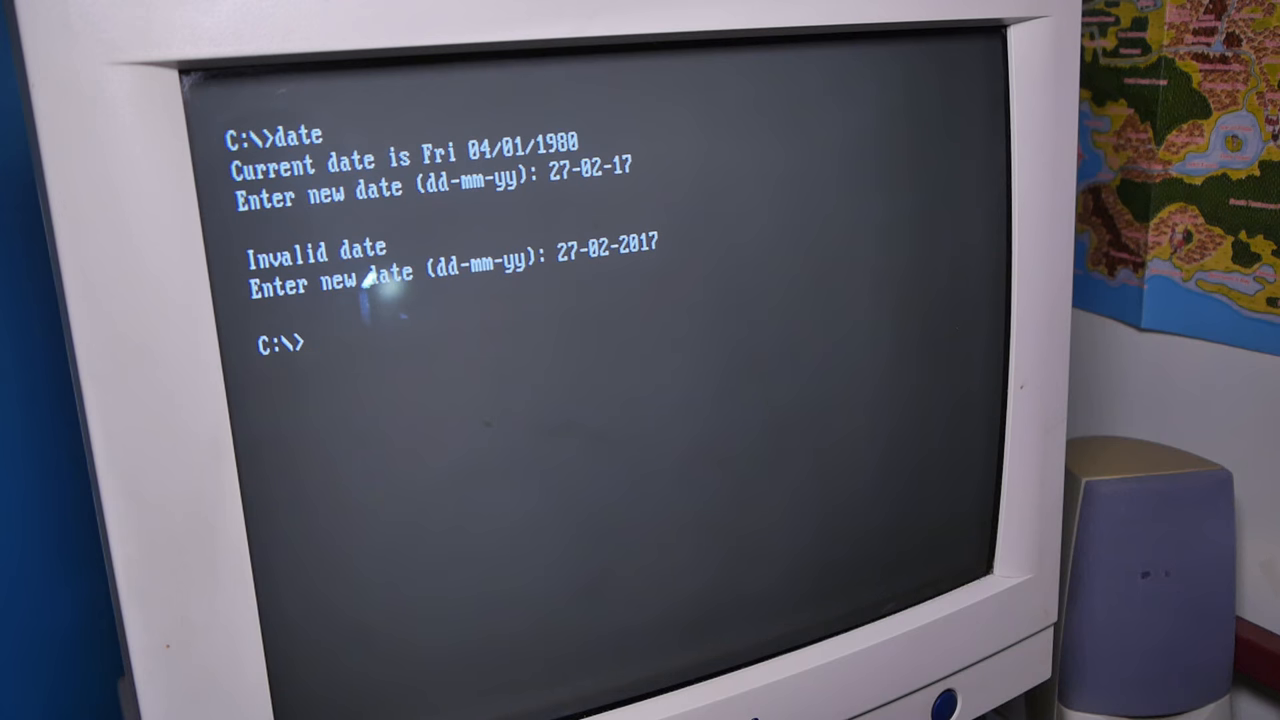